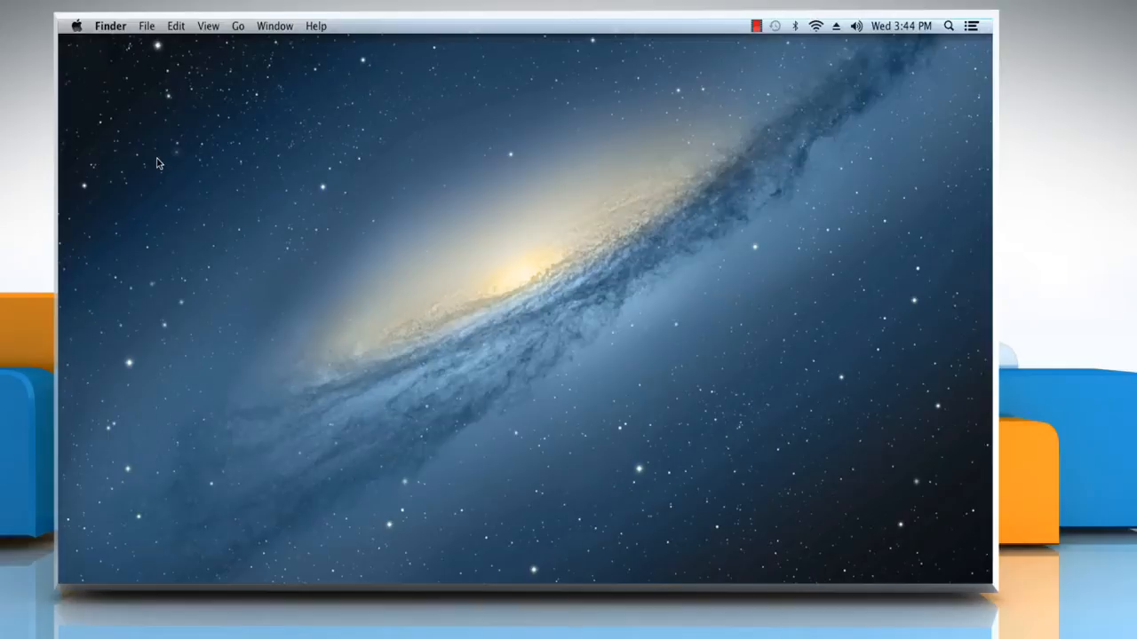
pyautogui.moveTo(202, 238)
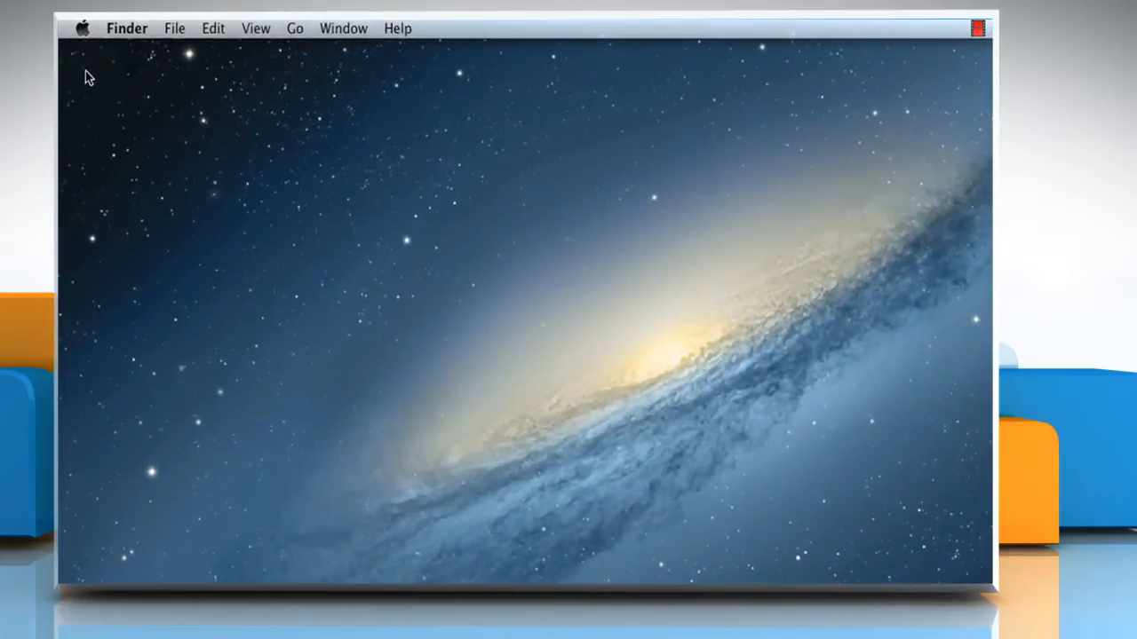
pyautogui.moveTo(85, 42)
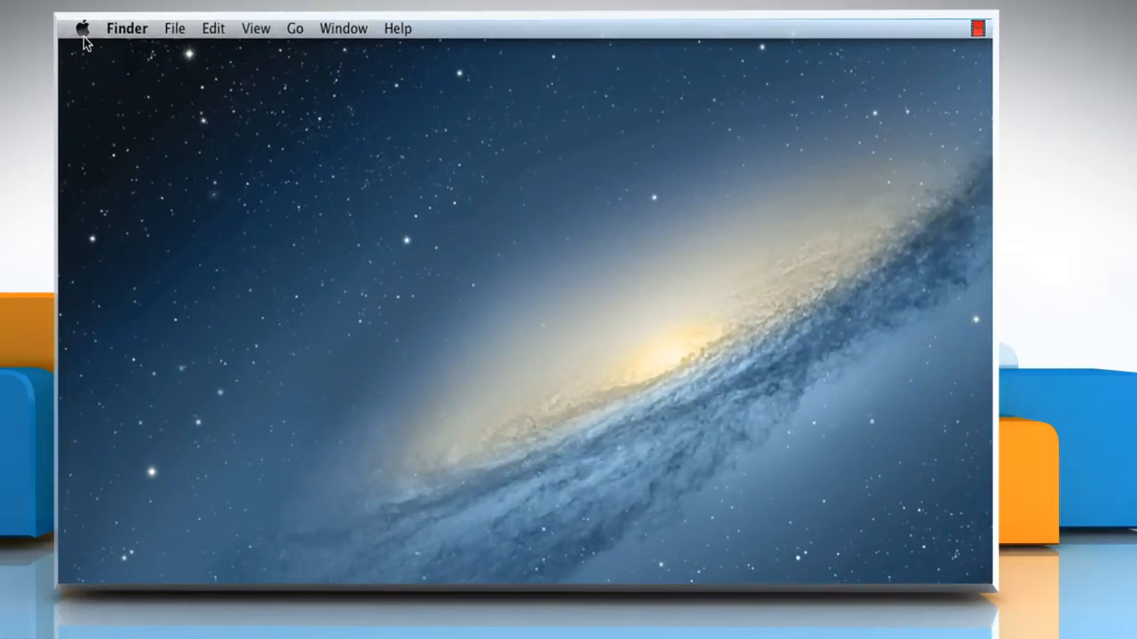
# - Launch System Preferences from the Apple menu
pyautogui.click(81, 28)
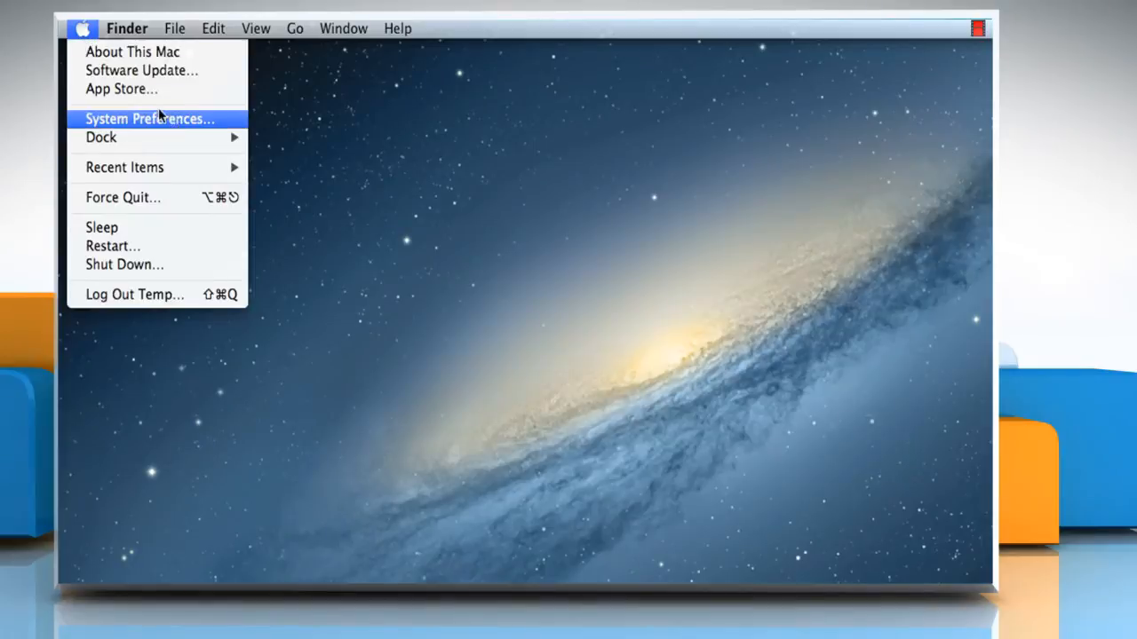
pyautogui.click(148, 118)
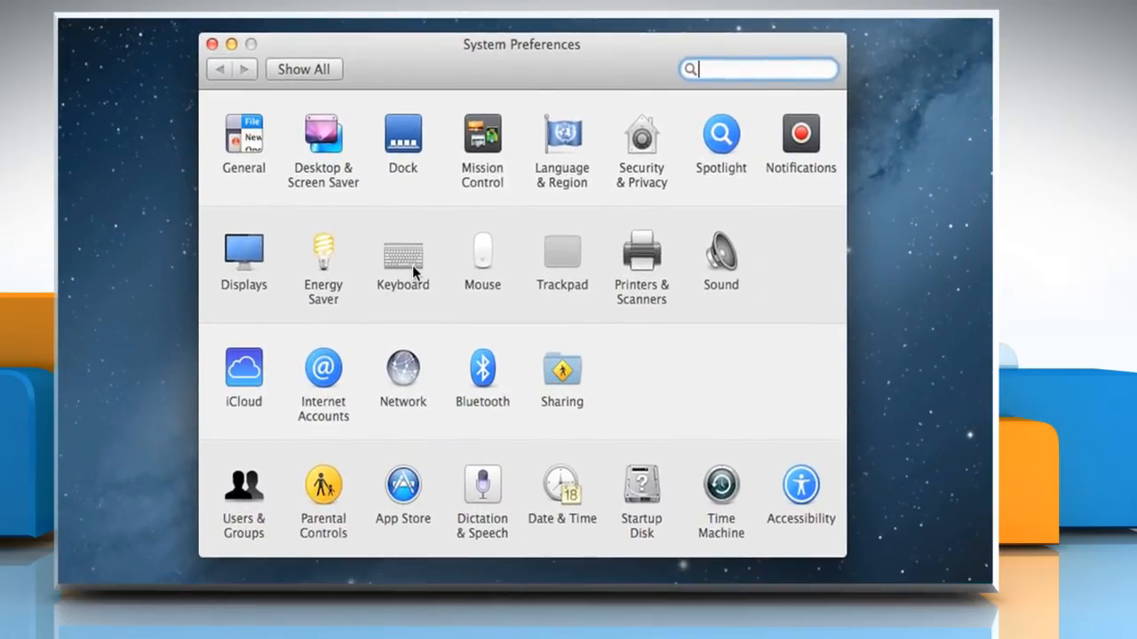
# - Show the Keyboard pane's Shortcuts tab, listing the Screen Shots shortcuts
pyautogui.click(402, 254)
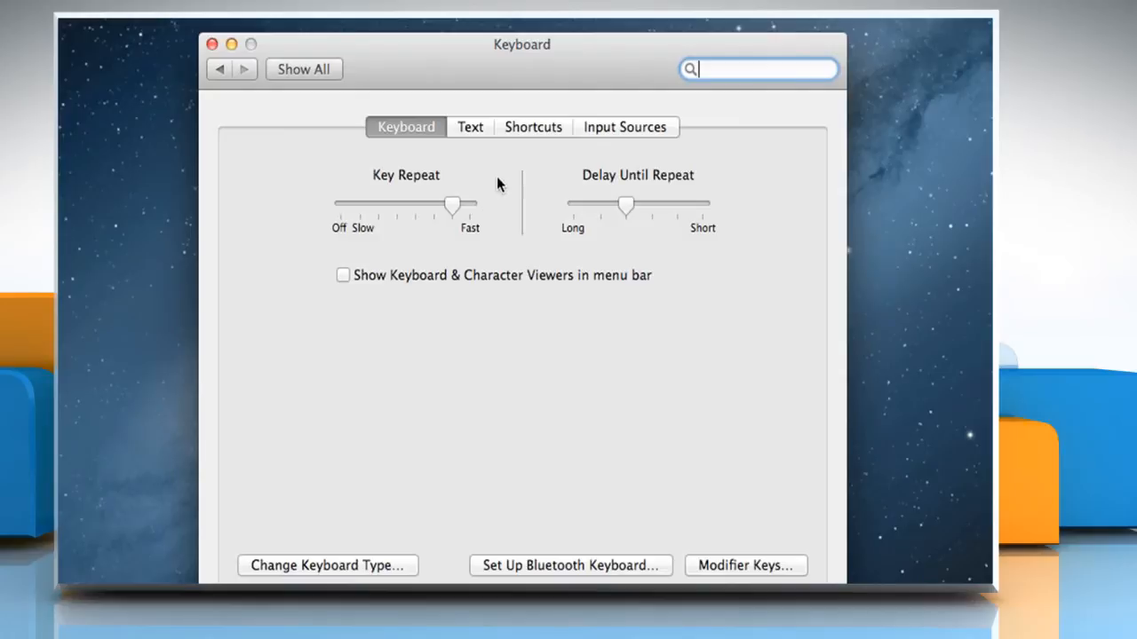
pyautogui.moveTo(532, 135)
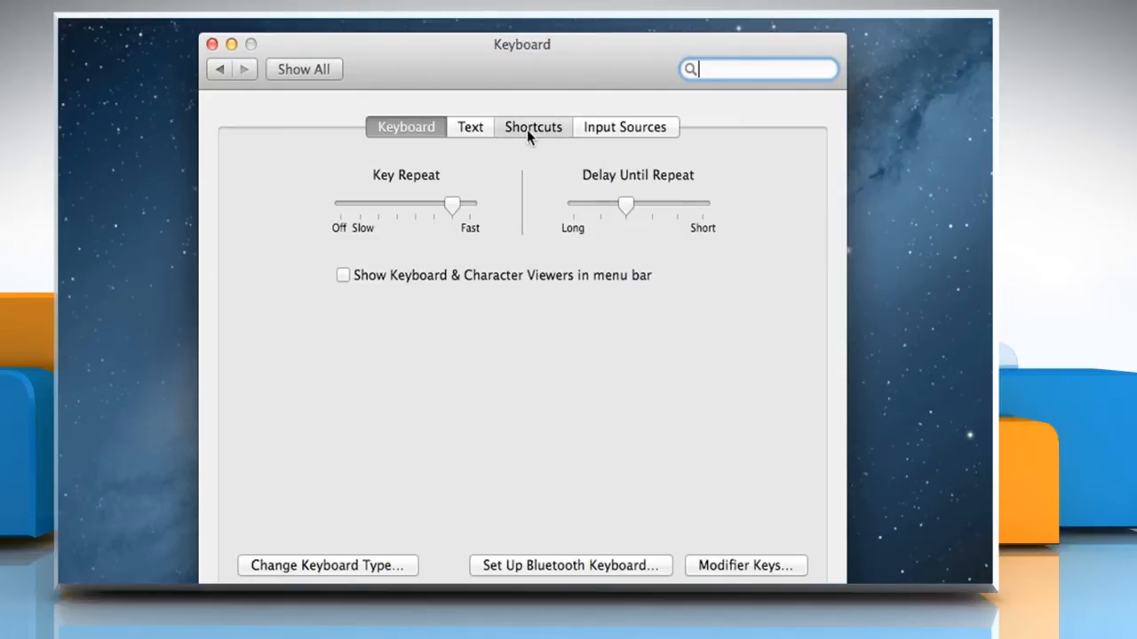
pyautogui.click(533, 127)
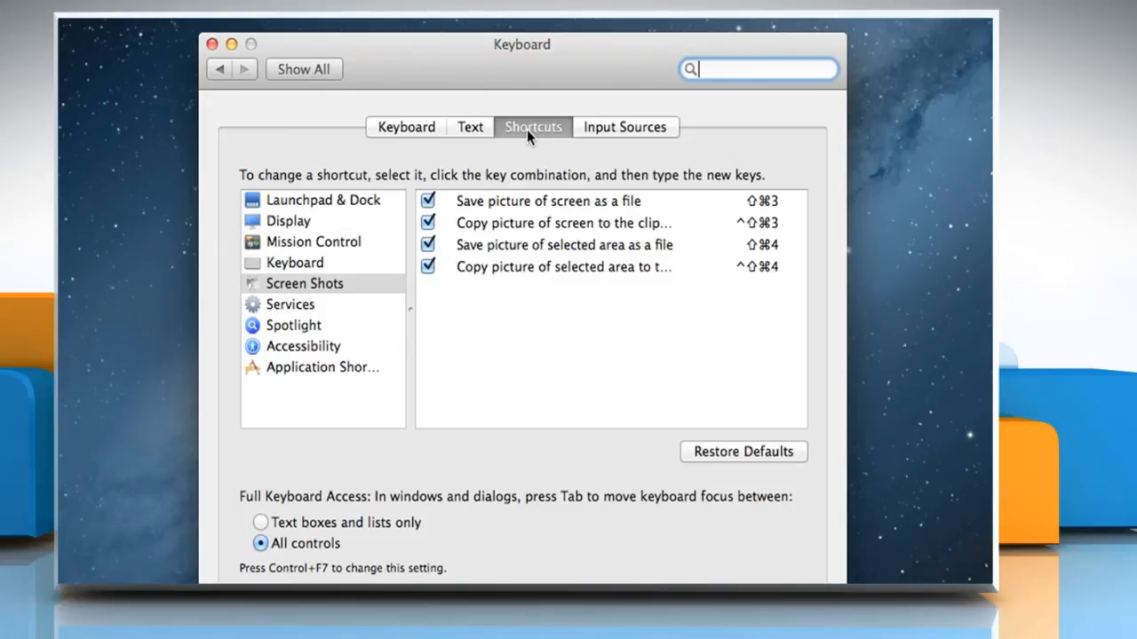
pyautogui.scroll(-3)
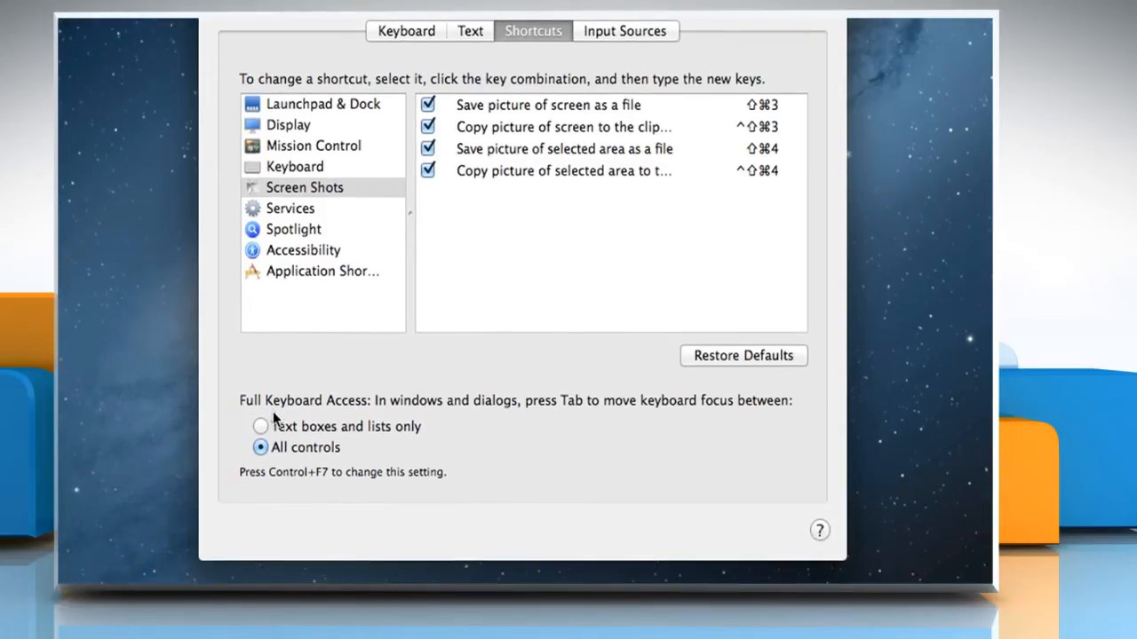
pyautogui.click(260, 426)
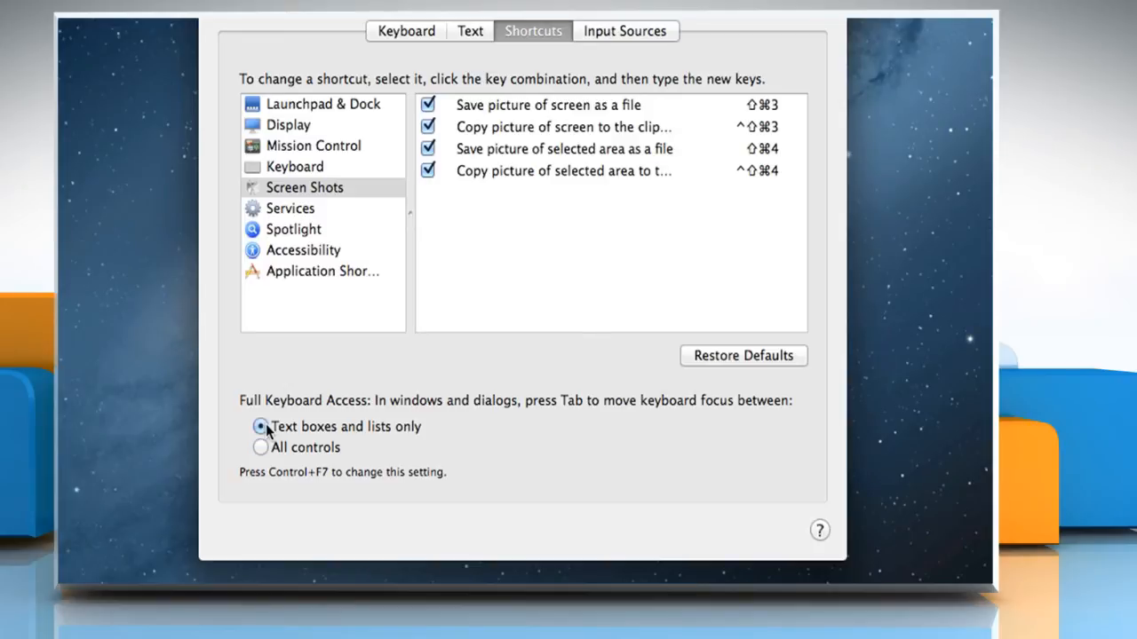
pyautogui.moveTo(262, 453)
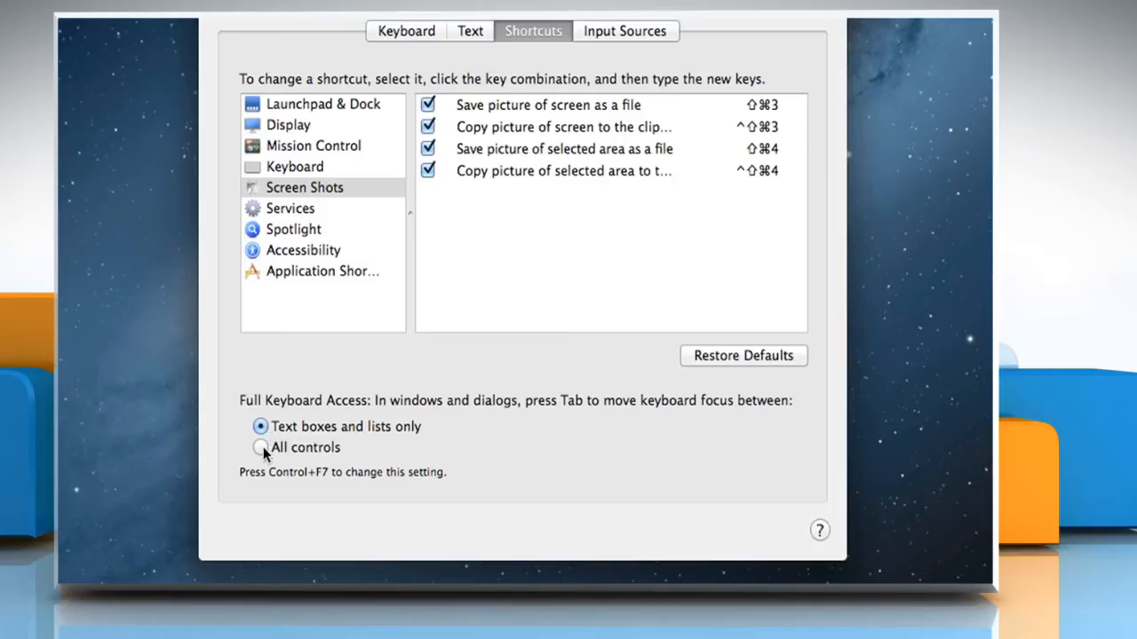
pyautogui.click(260, 446)
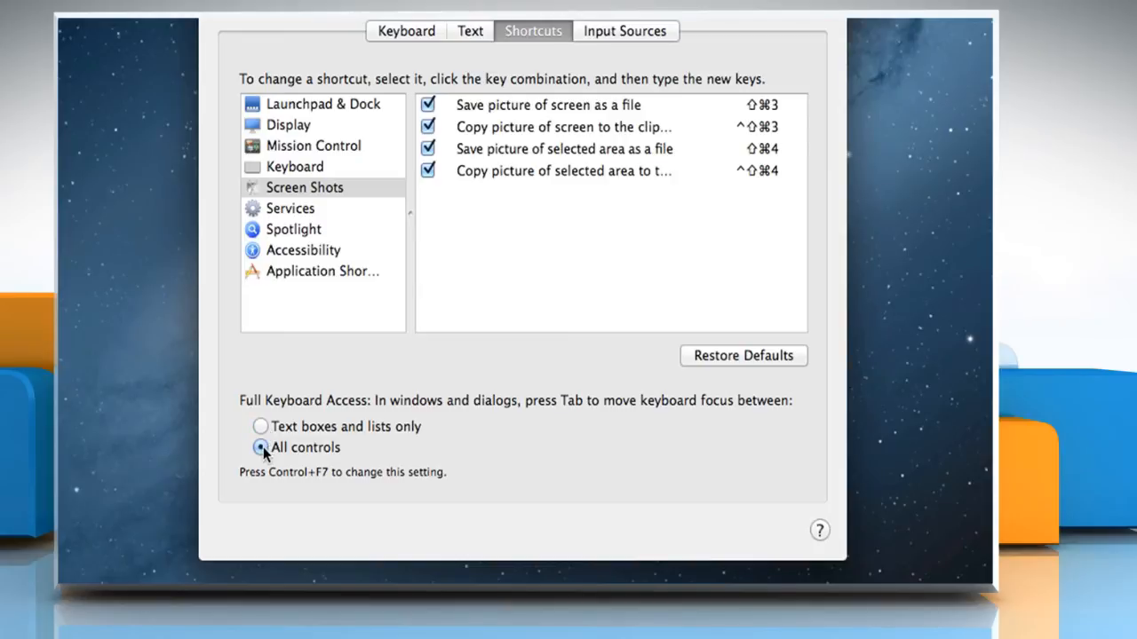